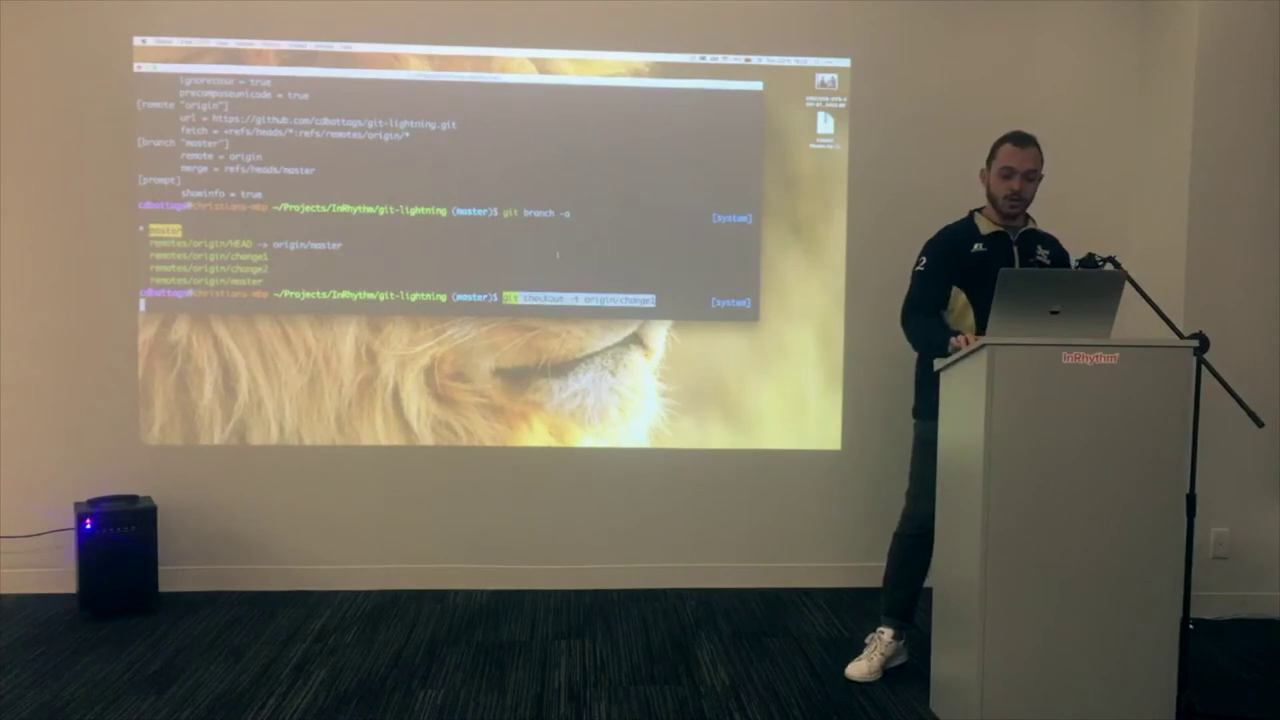
- Run git checkout -t origin/change1 to create and switch to branch change1 tracking origin/change1
key("Return")
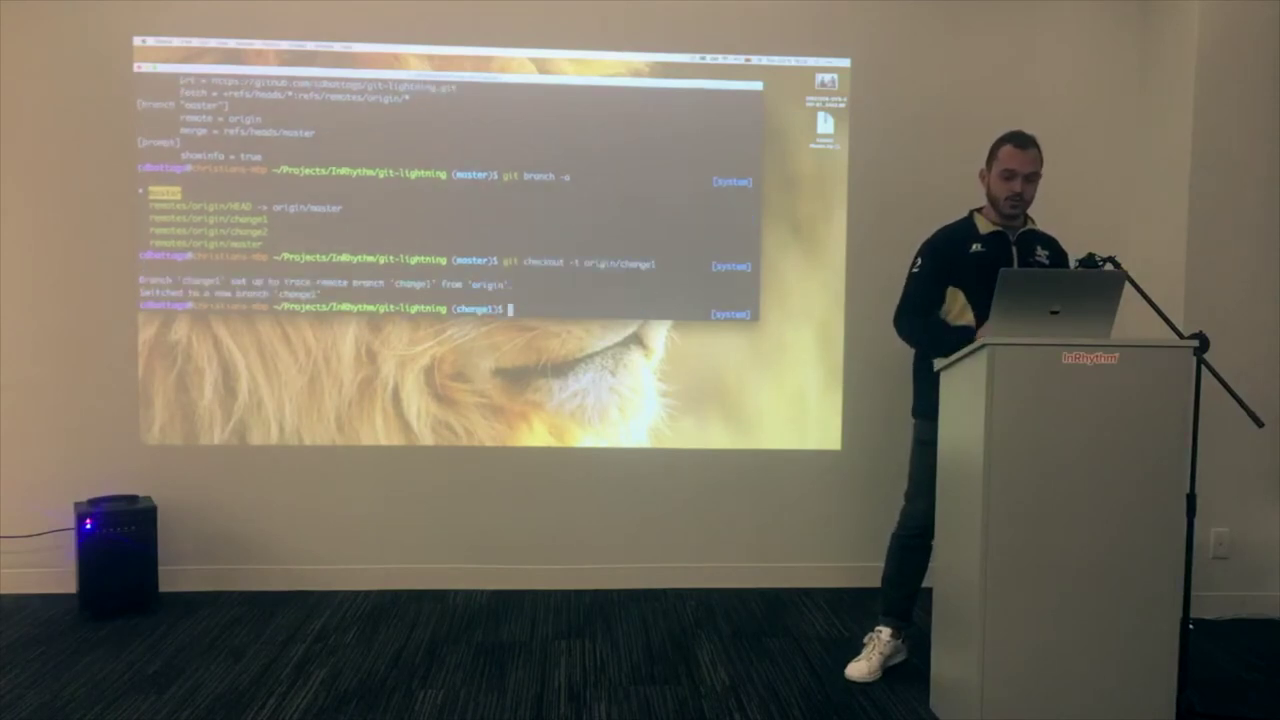